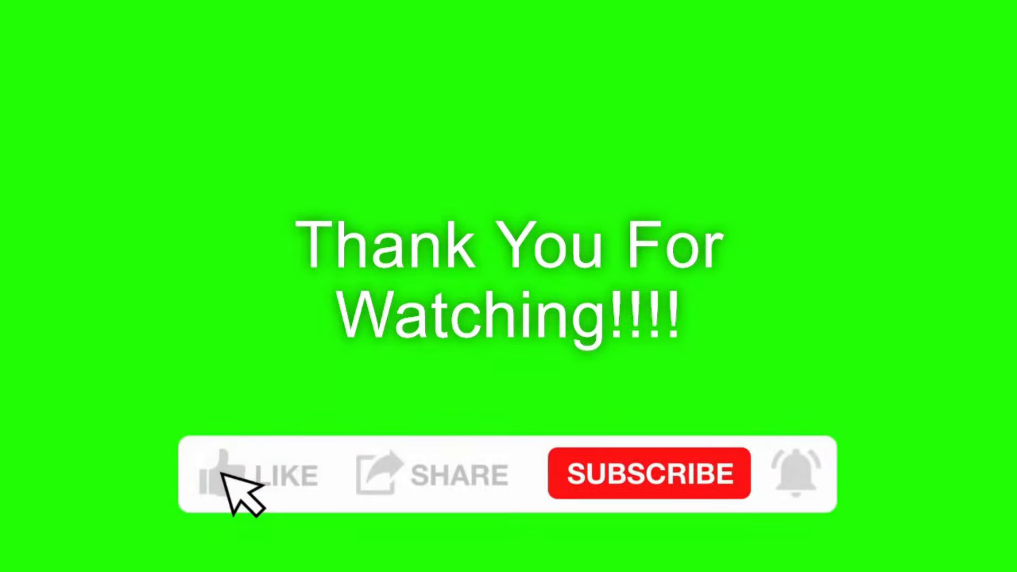
- Switch the end card's Like button to Liked and Subscribe to Subscribed
left_click(225, 482)
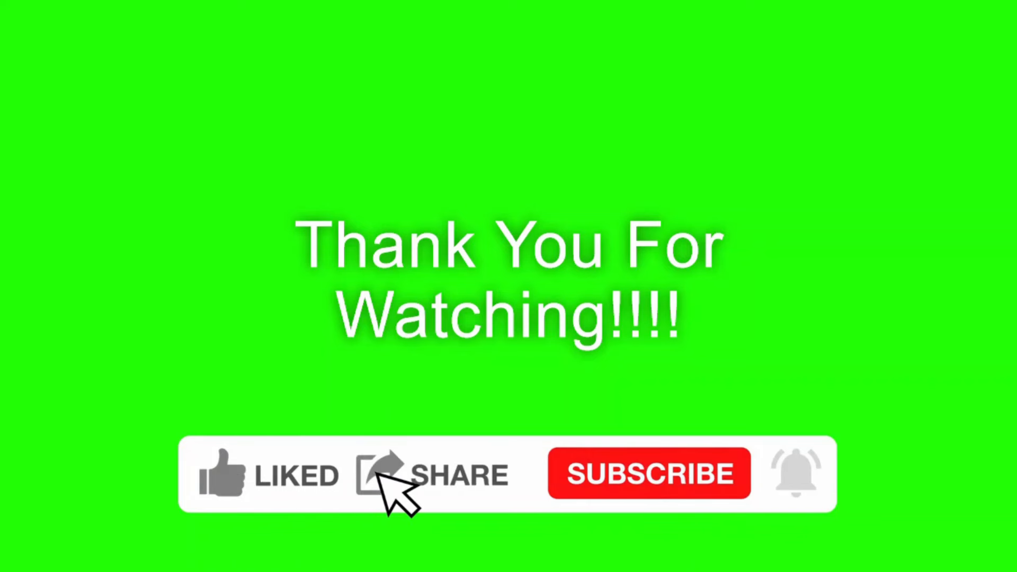
left_click(649, 476)
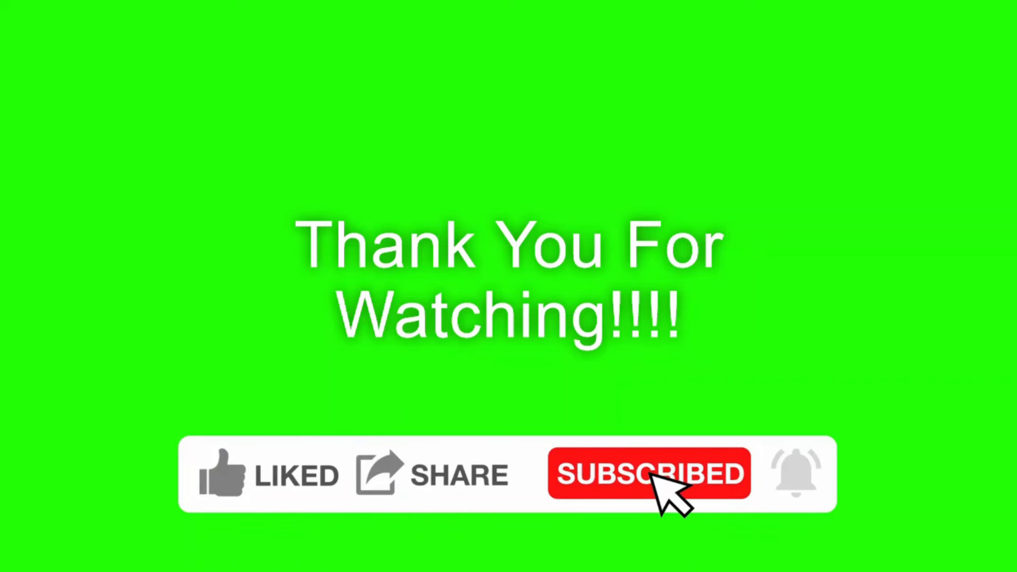